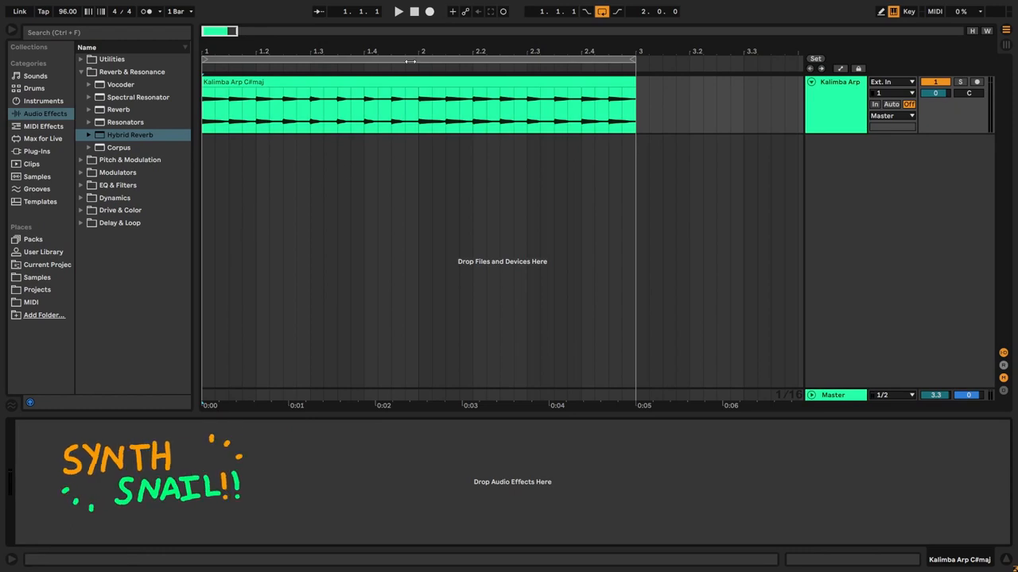
Step: Start playback of the Kalimba Arp clip so the reverb can be auditioned
click(398, 11)
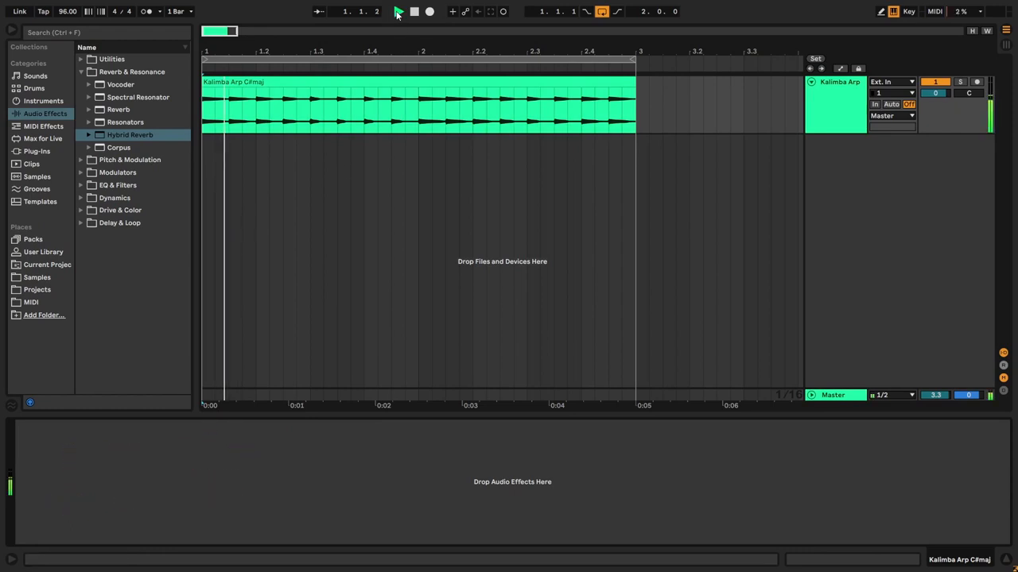
click(397, 11)
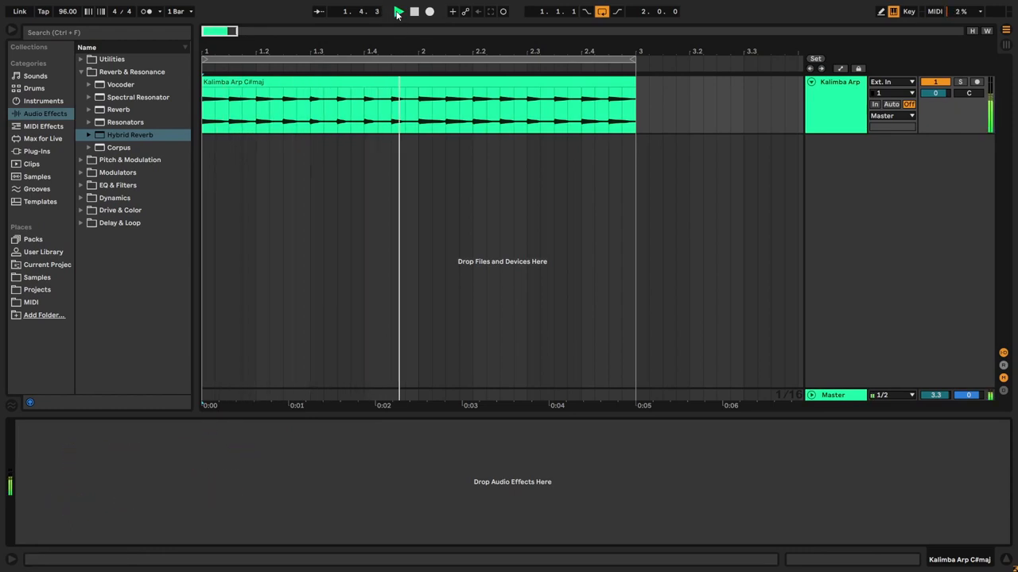
click(398, 12)
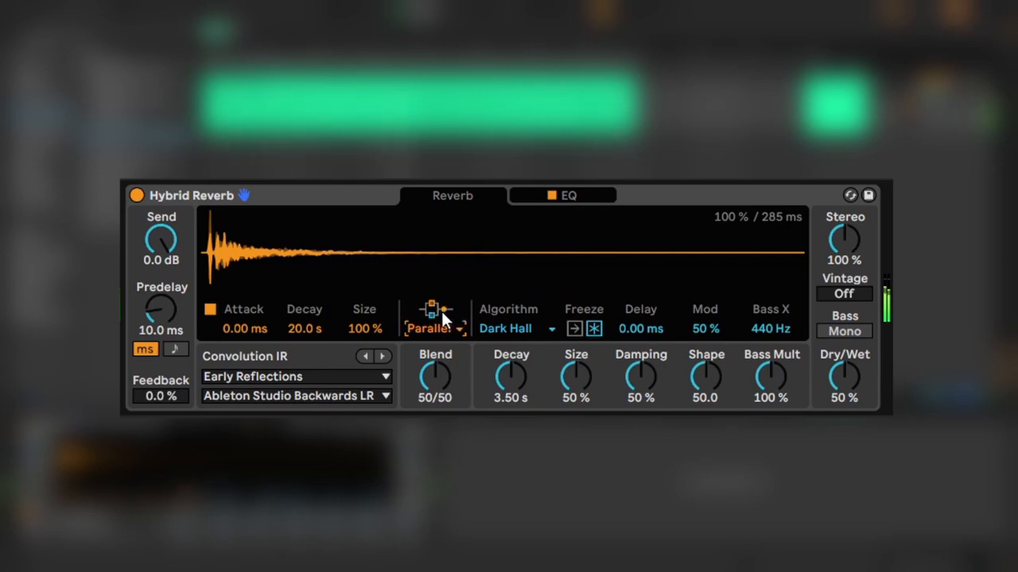
Step: Set routing to Convolution only and load the Textures impulse response Bubbles LR
click(433, 327)
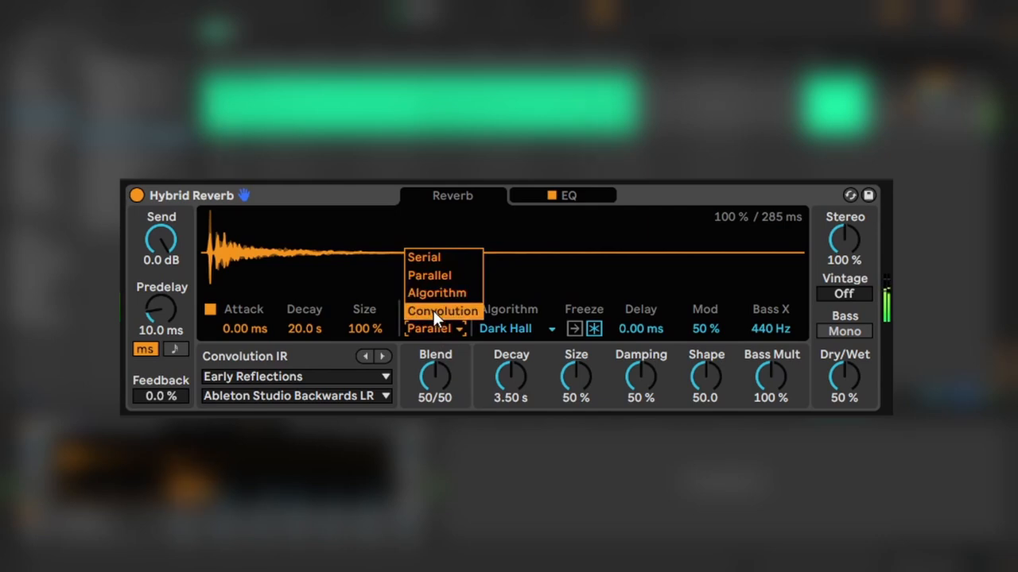
click(442, 310)
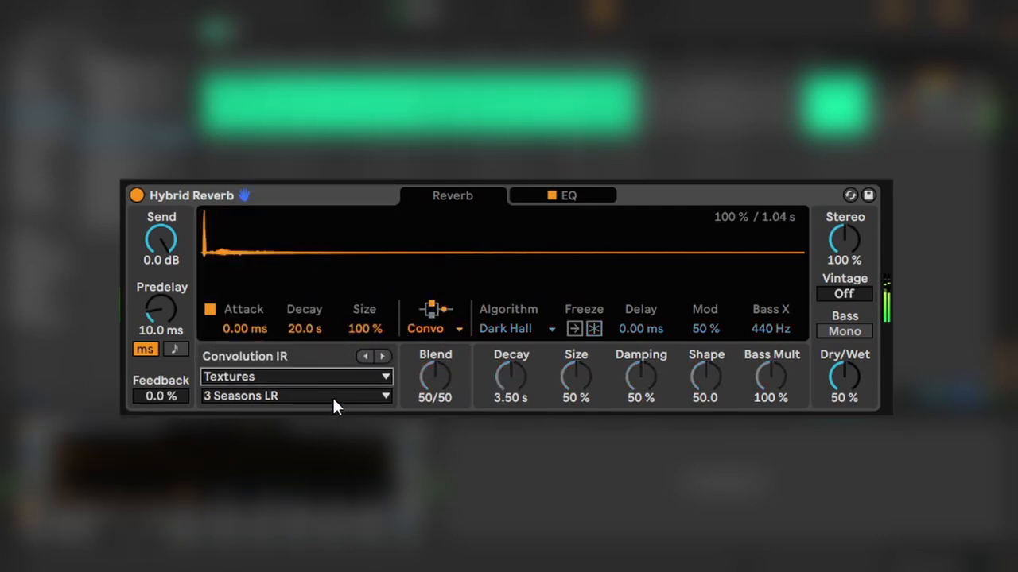
click(295, 396)
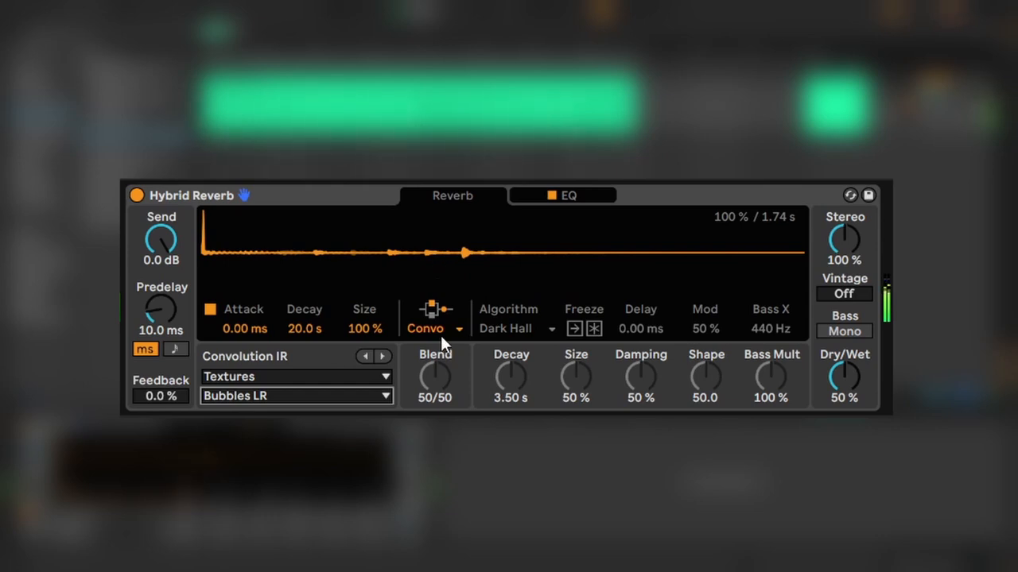
Step: Run the Quartz algorithm alone with decay 1.26 s, size 29% and damping 19%
click(436, 327)
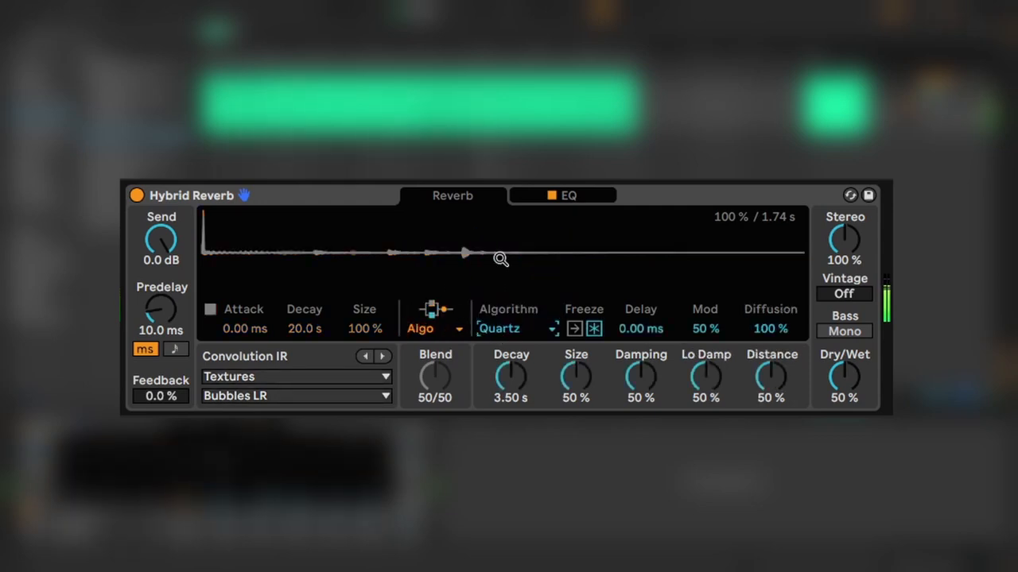
mouse_move(535, 280)
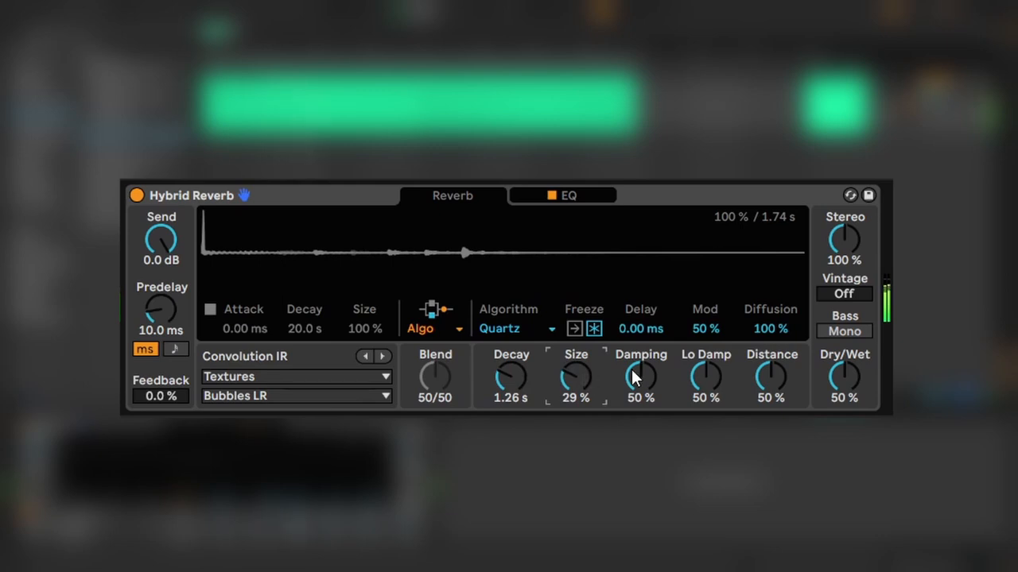
drag(639, 378, 639, 401)
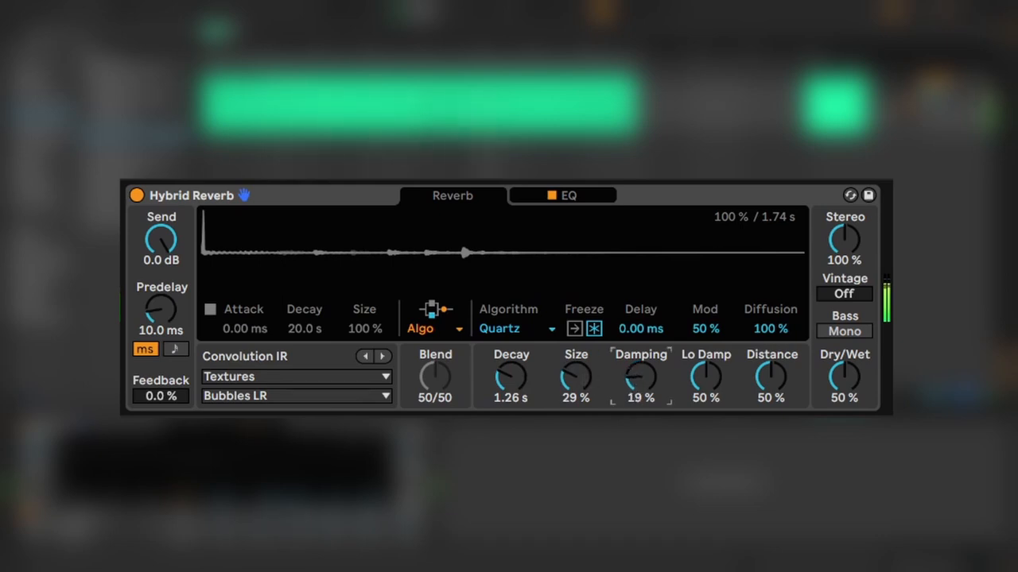
mouse_move(491, 372)
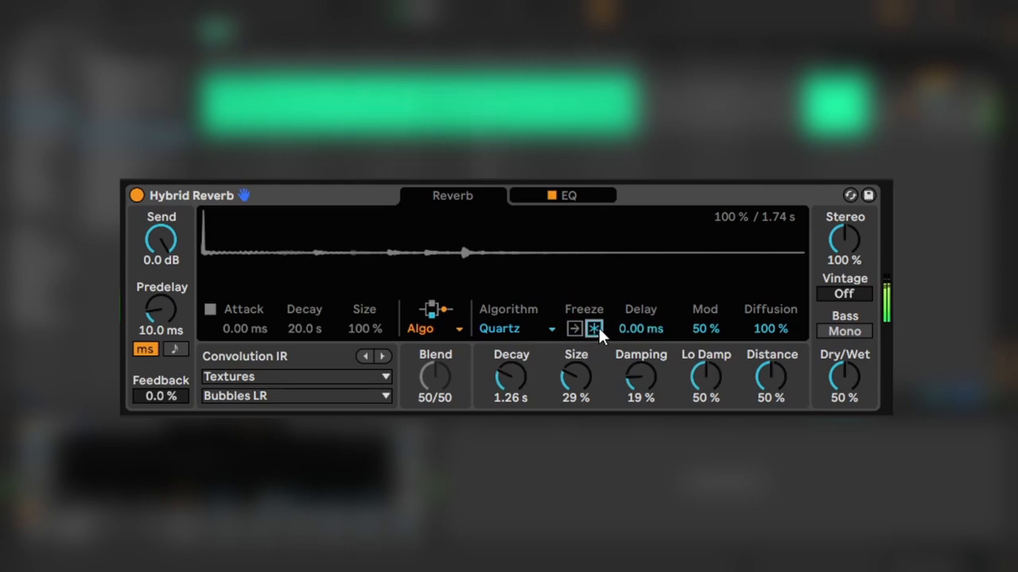
Step: Set Parallel routing with blend weighted 71/29 toward convolution and stereo at 132%
click(432, 328)
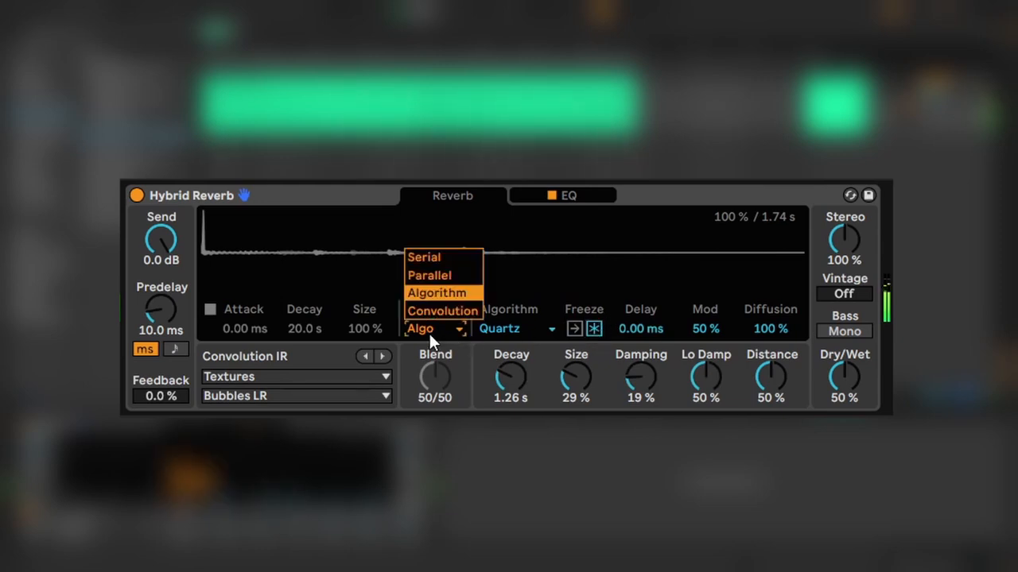
mouse_move(432, 278)
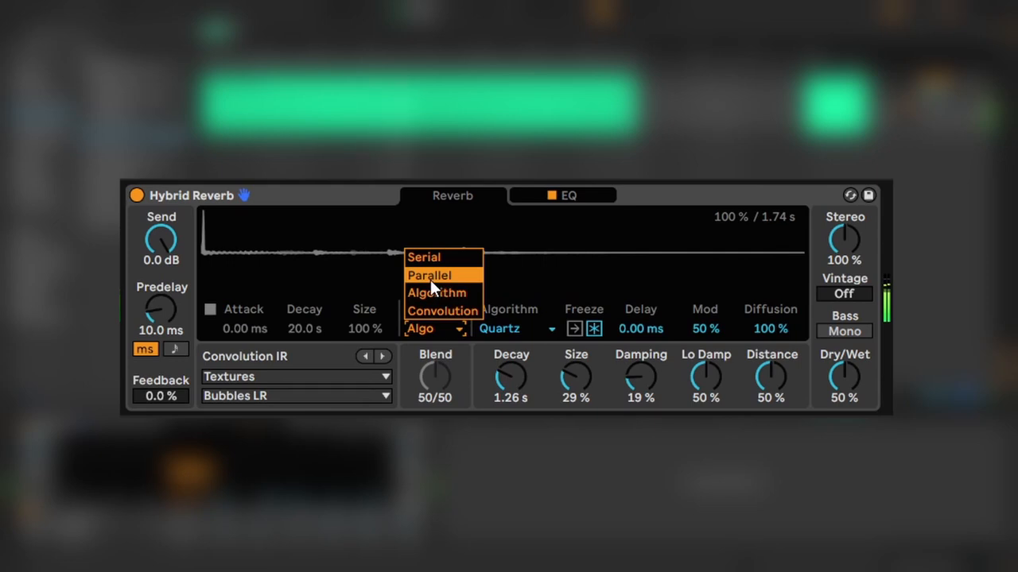
click(429, 275)
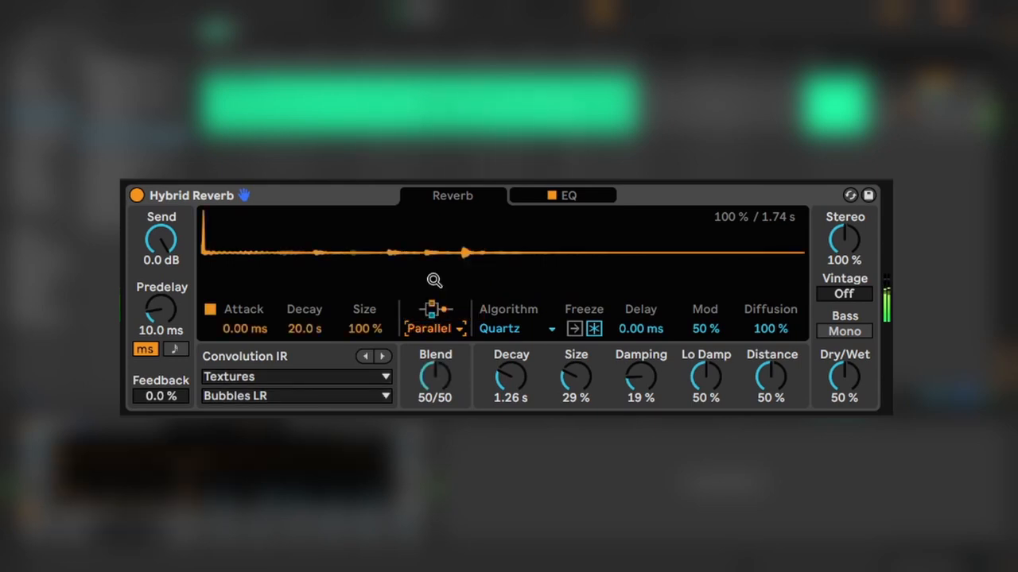
drag(436, 375, 445, 363)
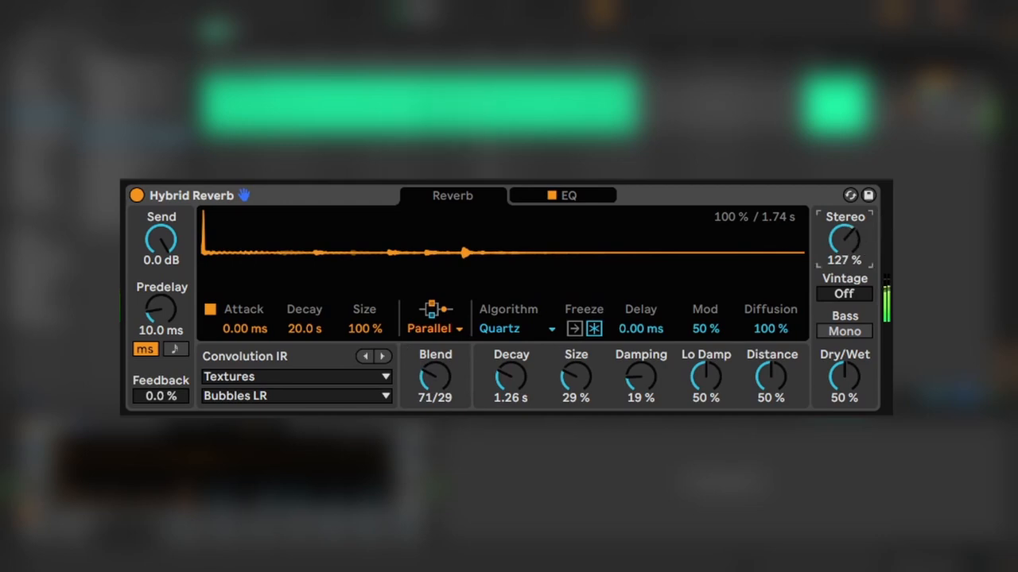
click(566, 194)
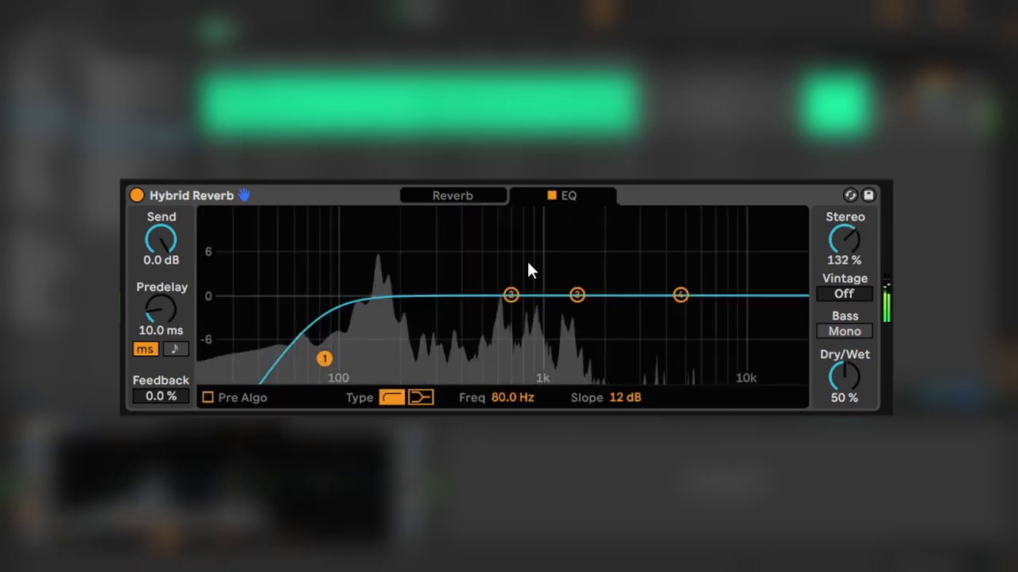
Step: Boost 249 Hz by 4 dB and 4.63 kHz by 3.1 dB, with dry/wet at 44%
drag(510, 294, 421, 267)
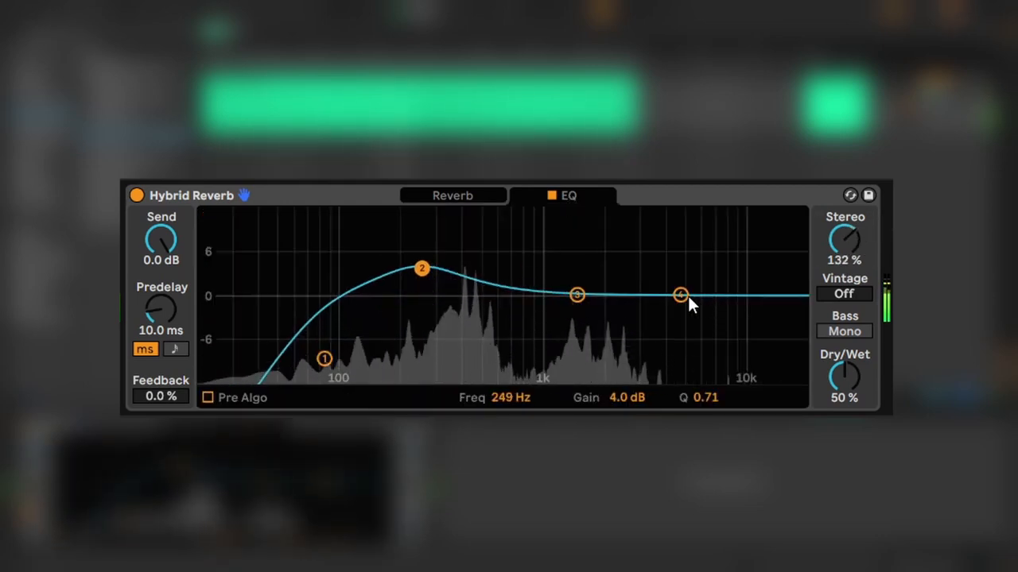
drag(681, 294, 678, 274)
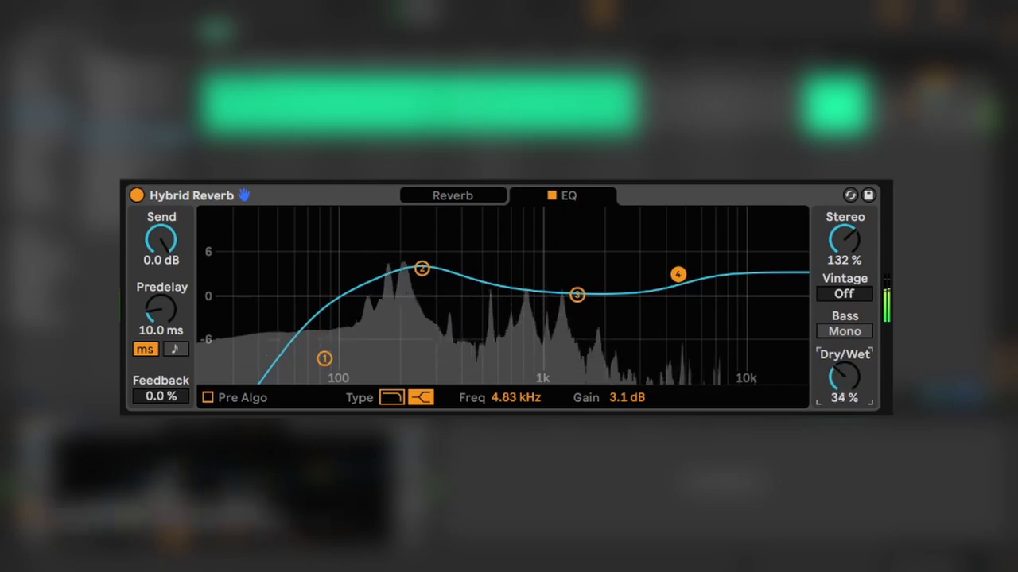
drag(845, 377, 844, 357)
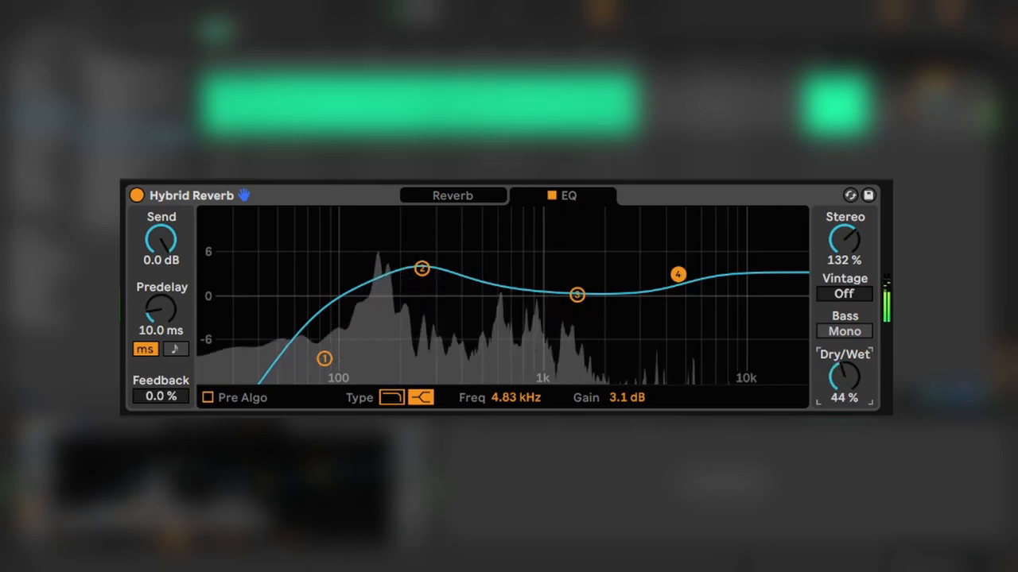